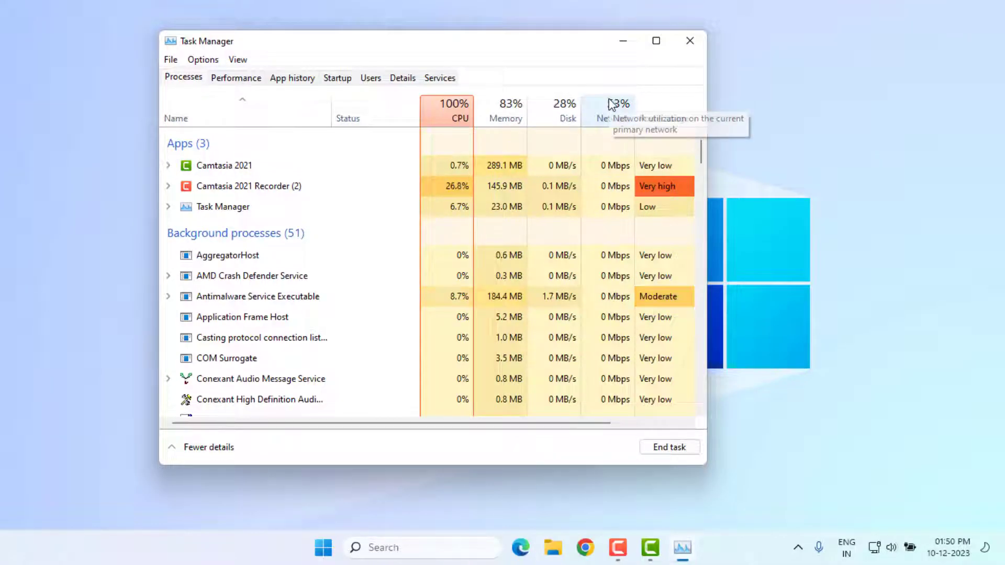
mouse_move(690, 42)
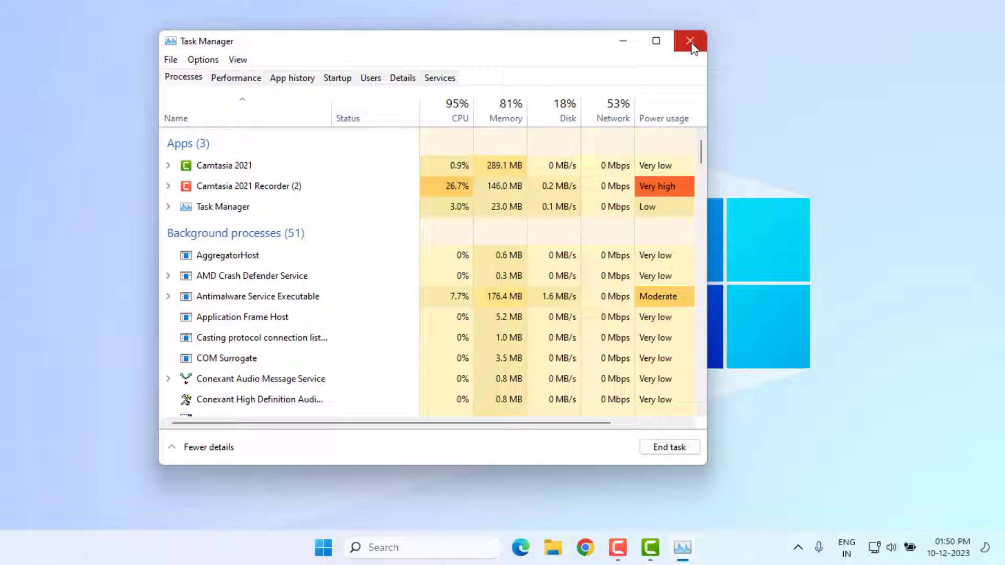
- Close the Task Manager window to return to the desktop
click(687, 41)
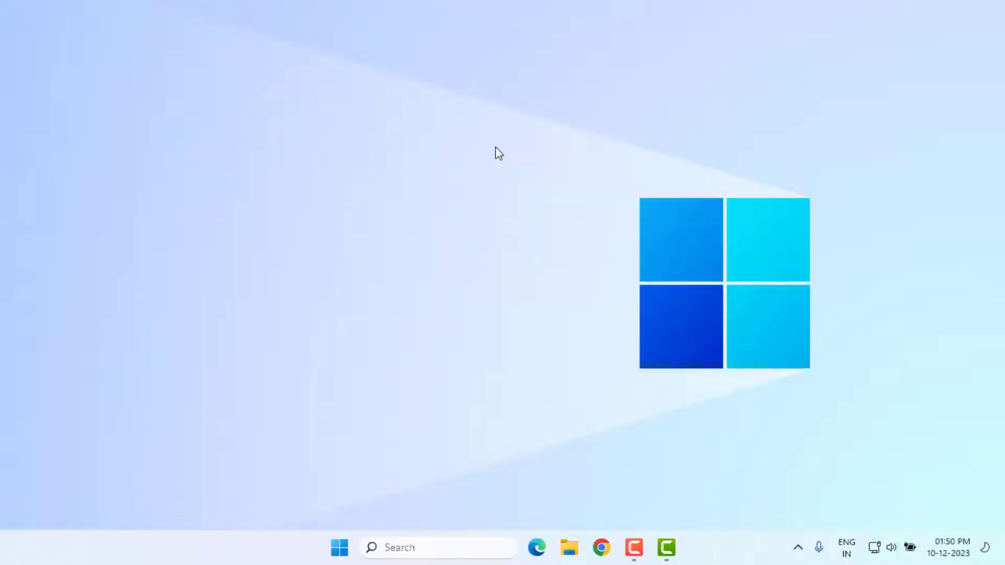
- Search Start for 'valorant' and open the VALORANT shortcut's file location
click(338, 562)
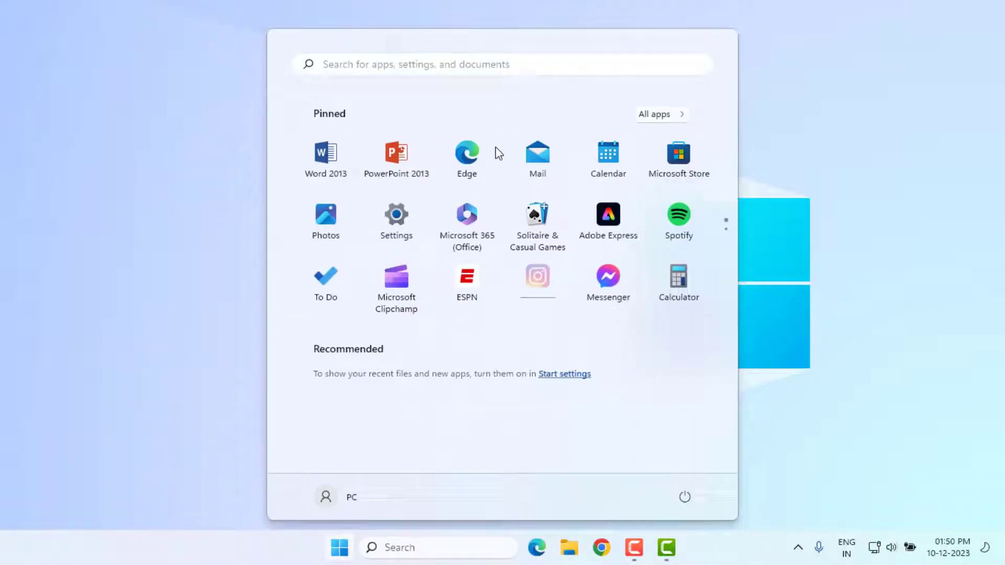
text(valorant)
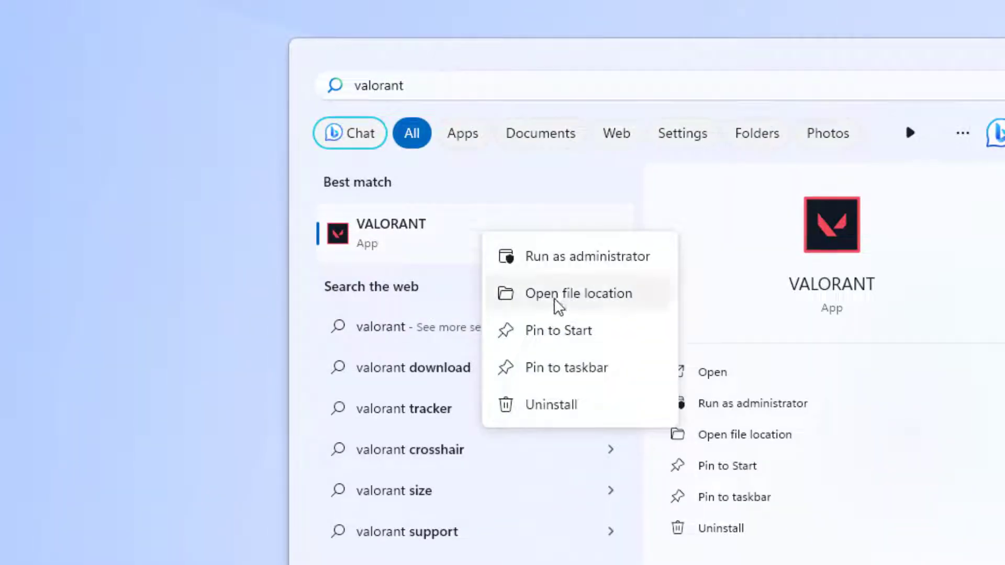
click(578, 294)
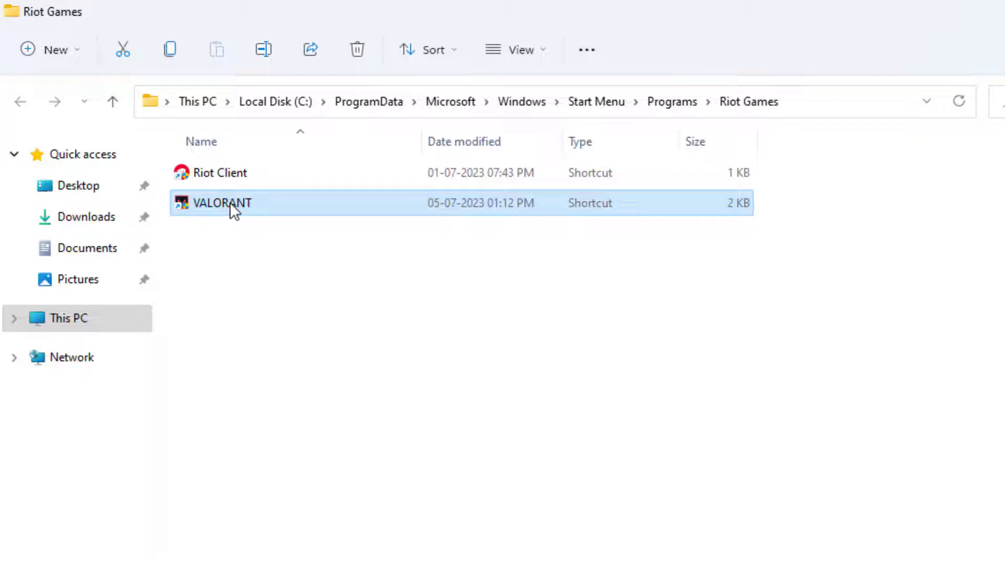
- Set the VALORANT shortcut to Windows 8 compatibility with run as administrator, then close Explorer
right_click(232, 211)
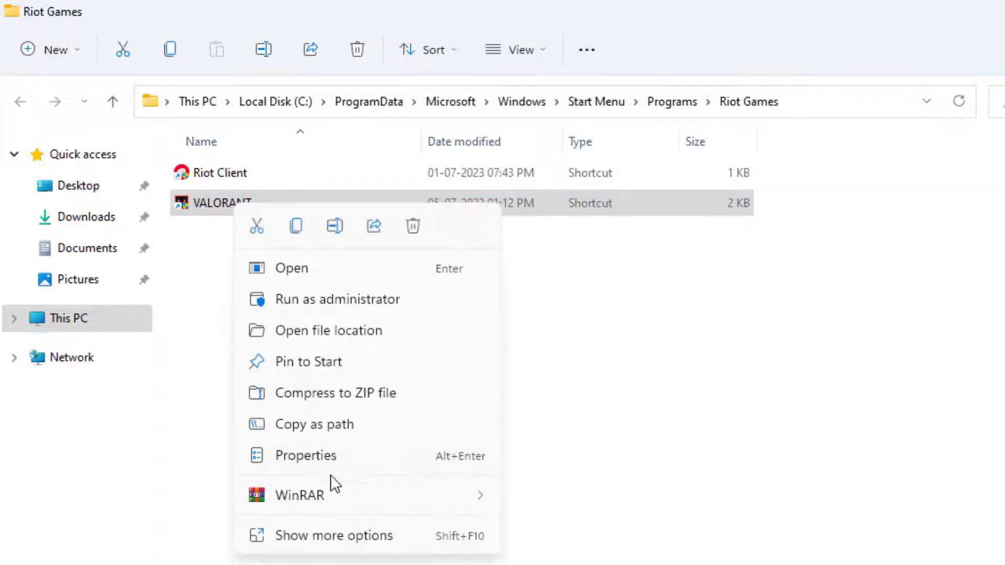
click(306, 455)
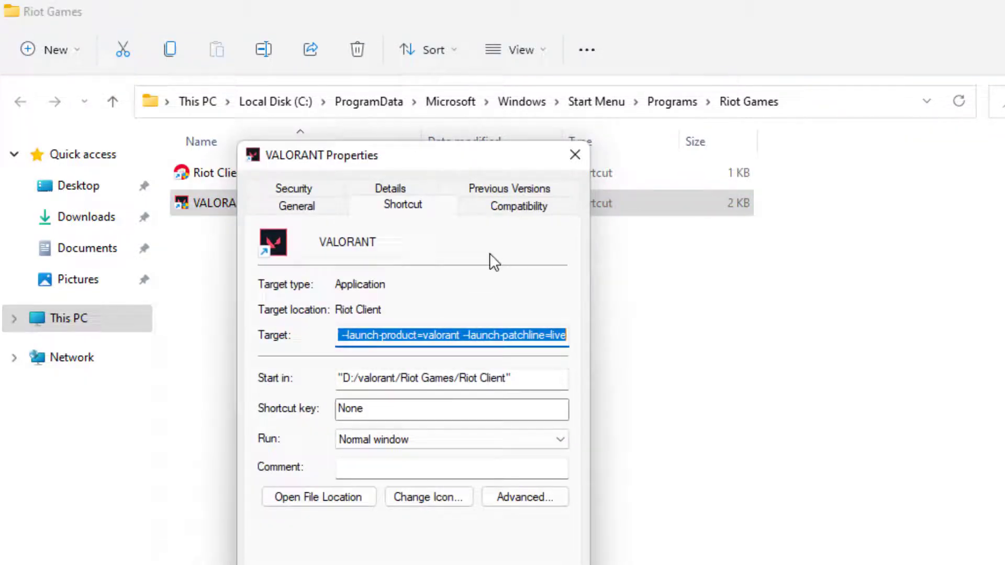
click(519, 206)
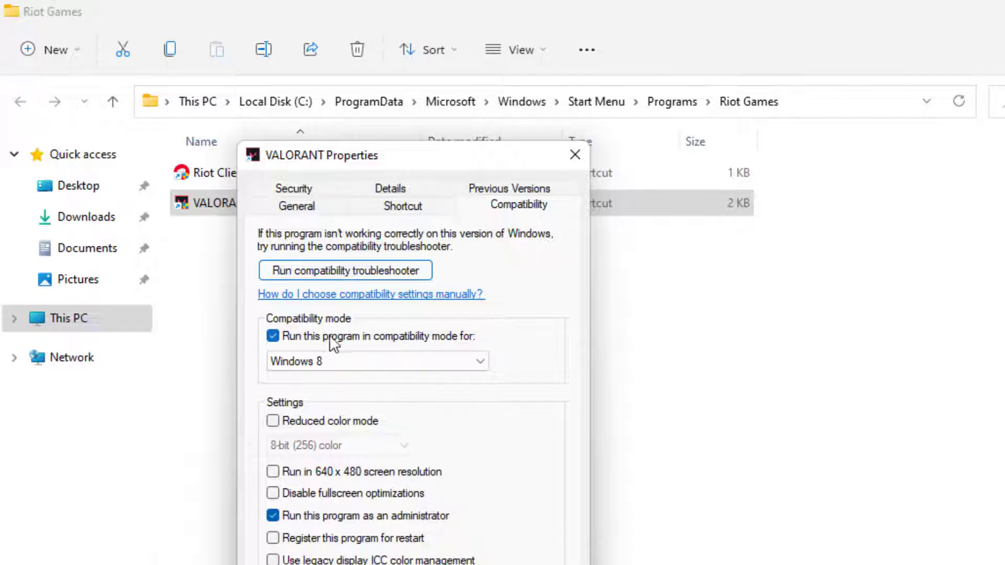
mouse_move(428, 352)
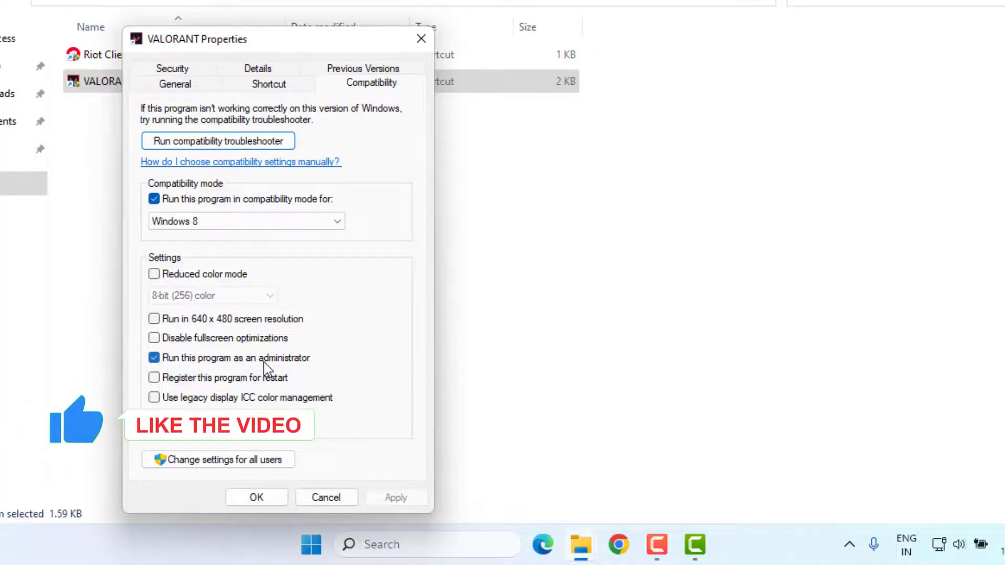
click(256, 491)
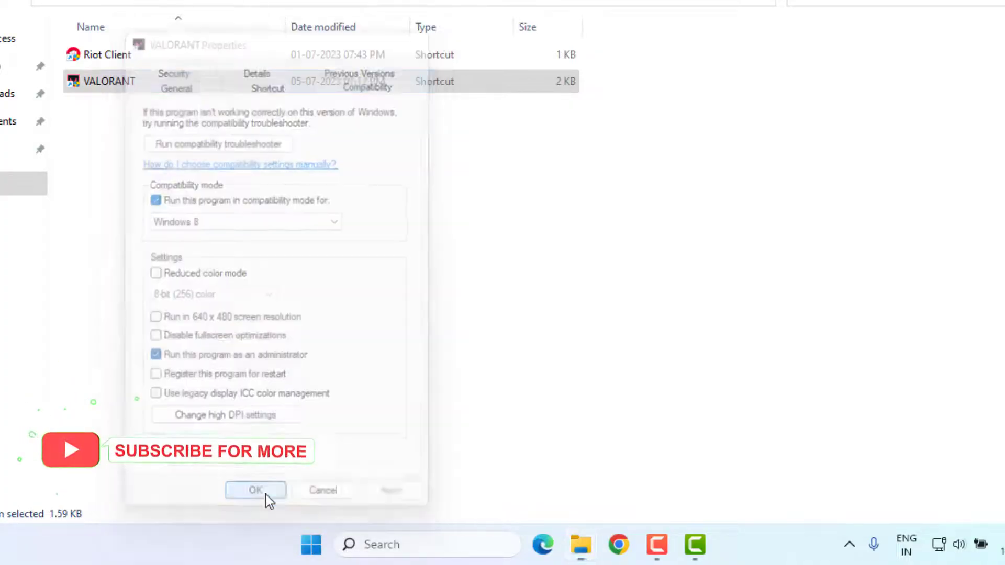
click(255, 490)
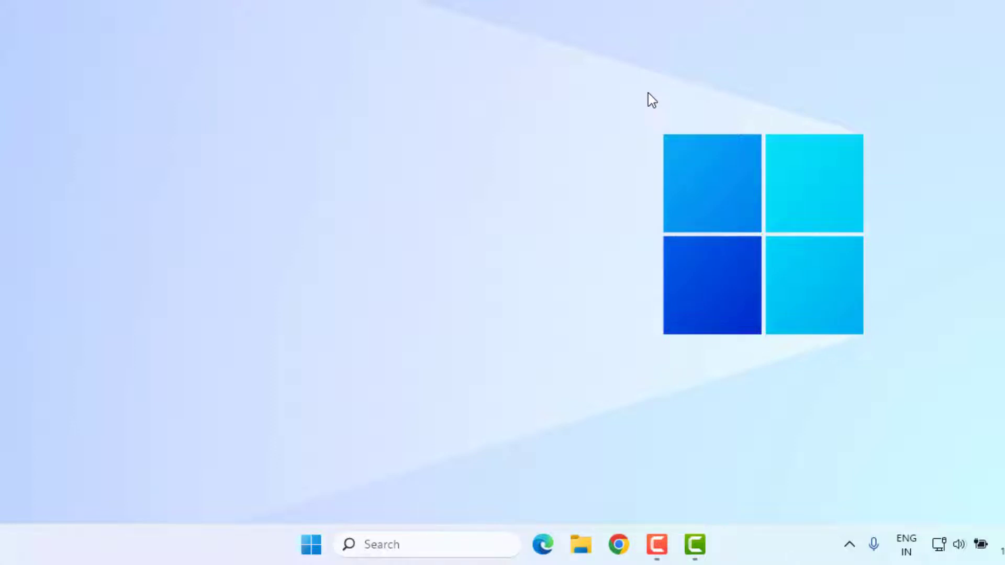
- Search 'service' to open Services and set vgc's startup type to Automatic
click(309, 559)
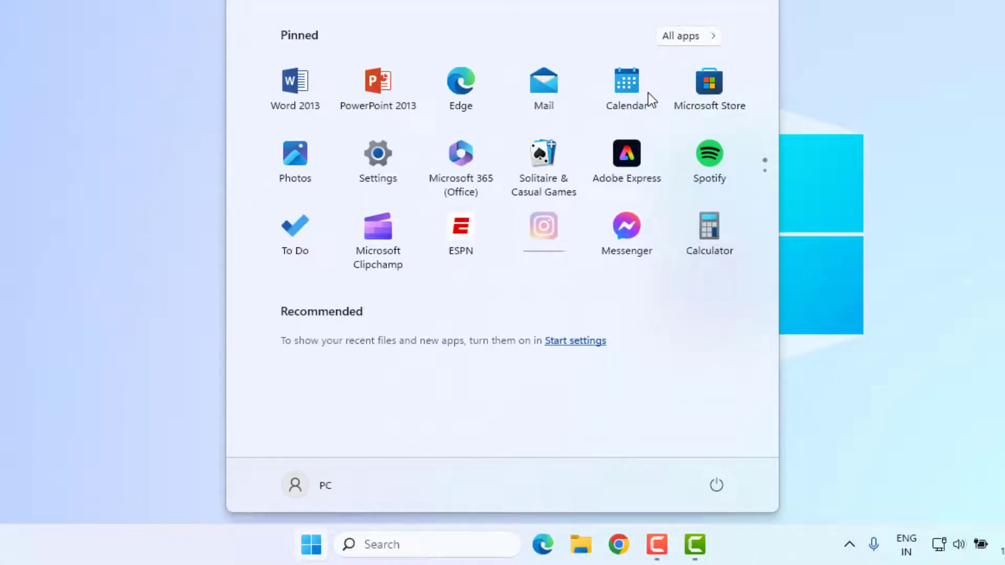
text(service)
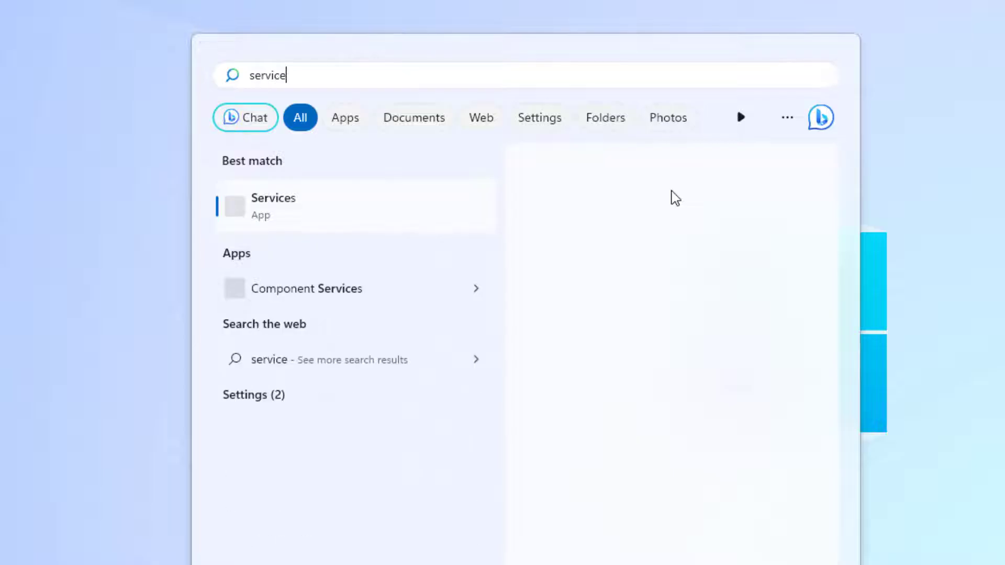
click(273, 205)
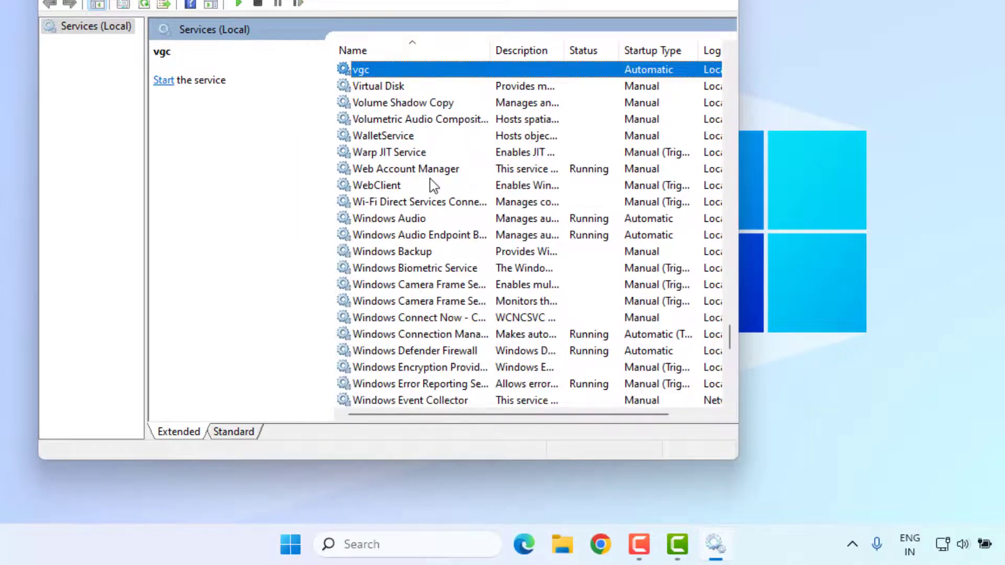
right_click(367, 168)
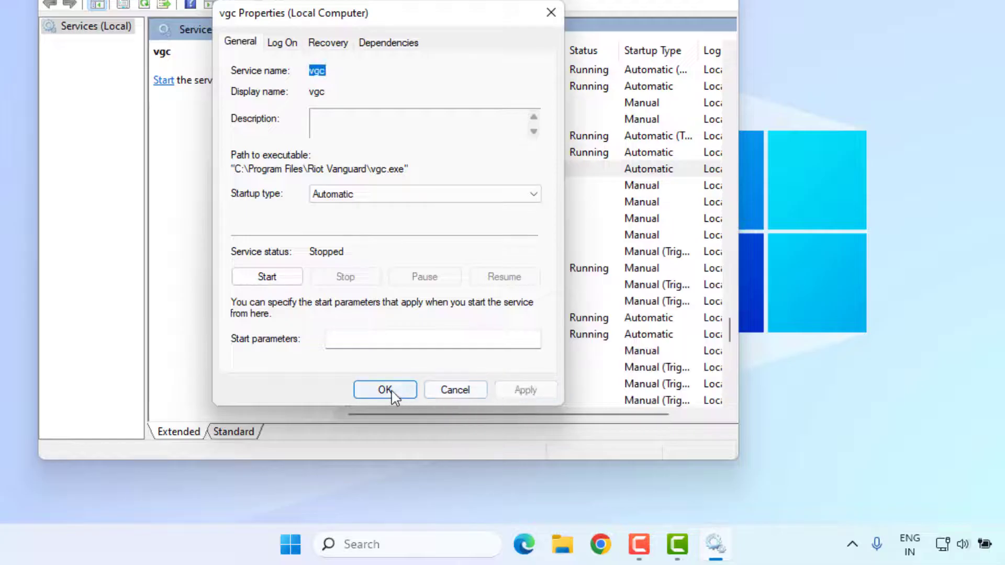
click(385, 389)
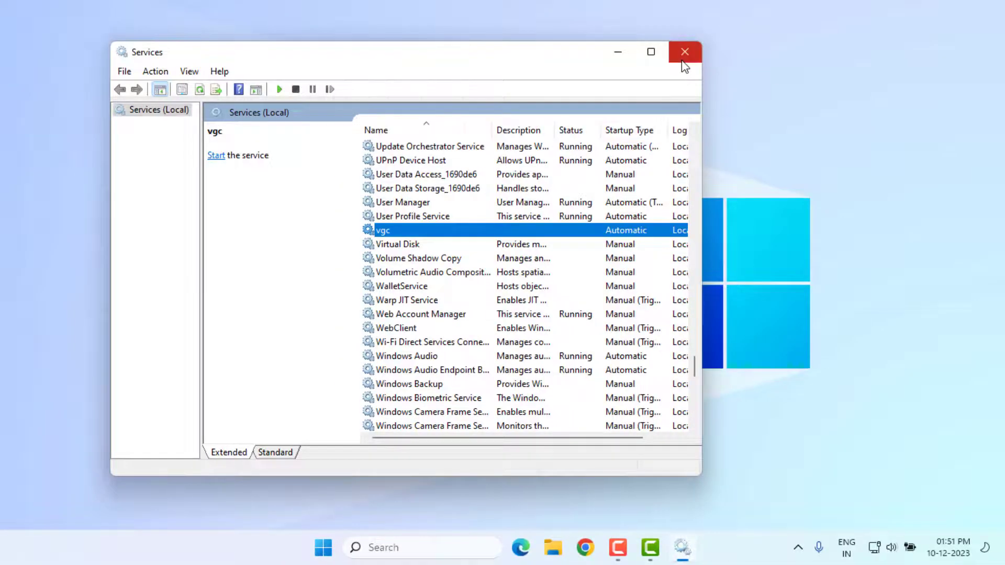
- Close Services and run 'msconfig' to open System Configuration
click(685, 51)
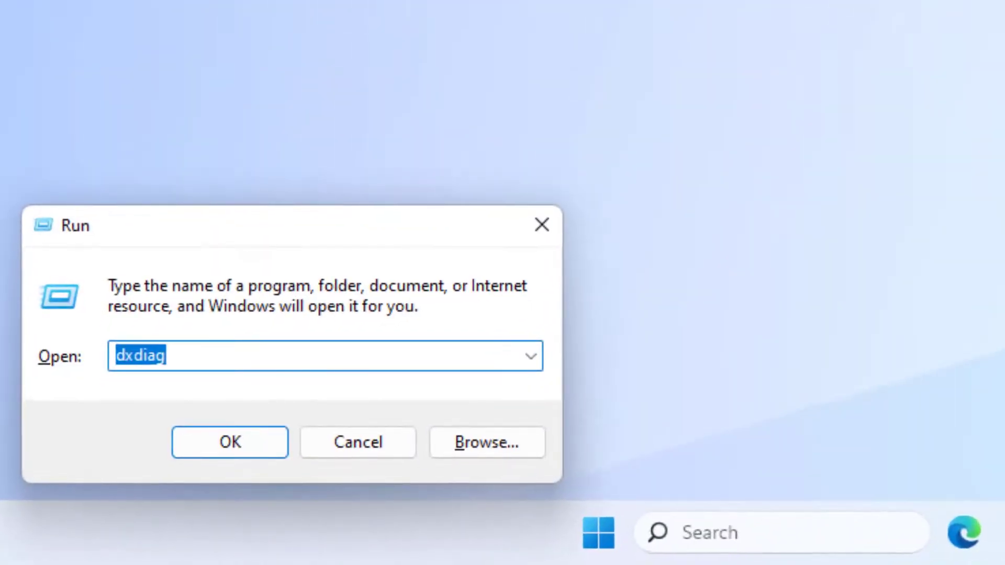
text(msconfig)
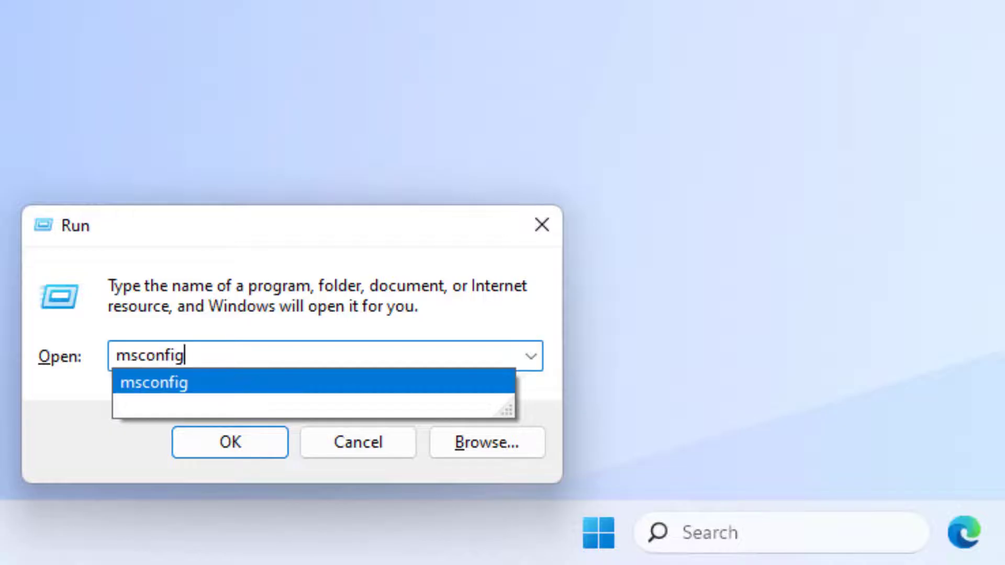
click(231, 443)
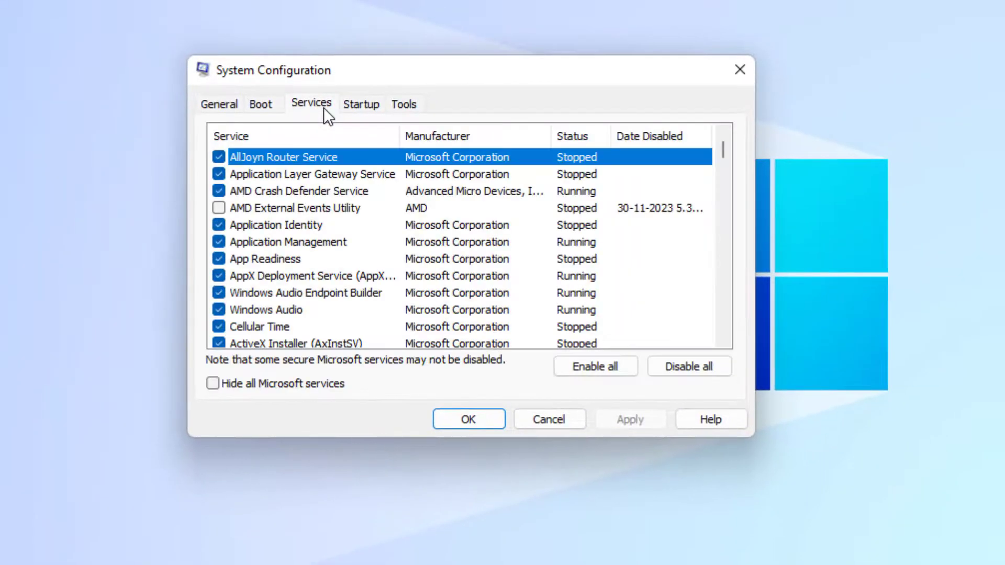
- Keep the vgc service ticked in the Services list and confirm with OK
scroll(down, 3)
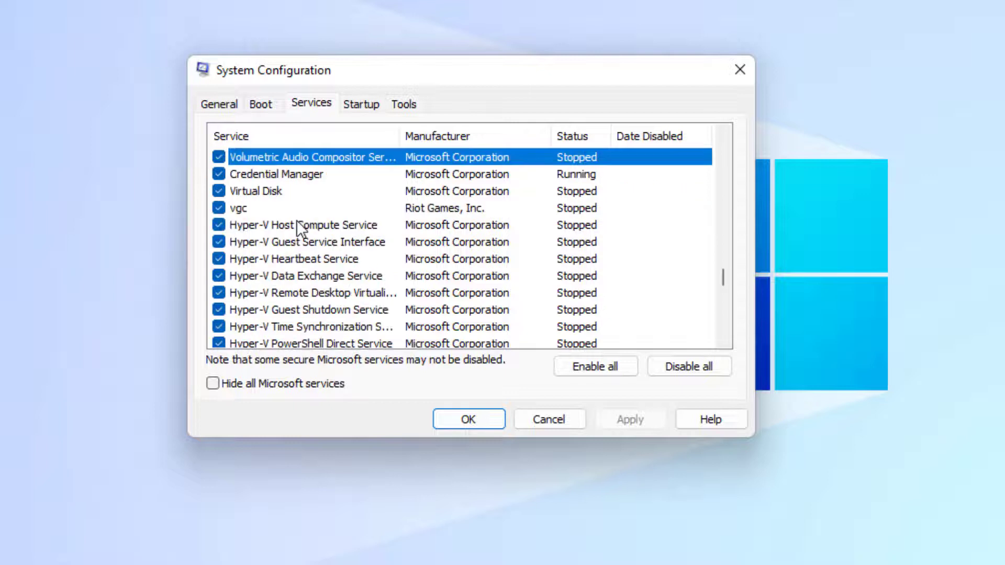
click(259, 208)
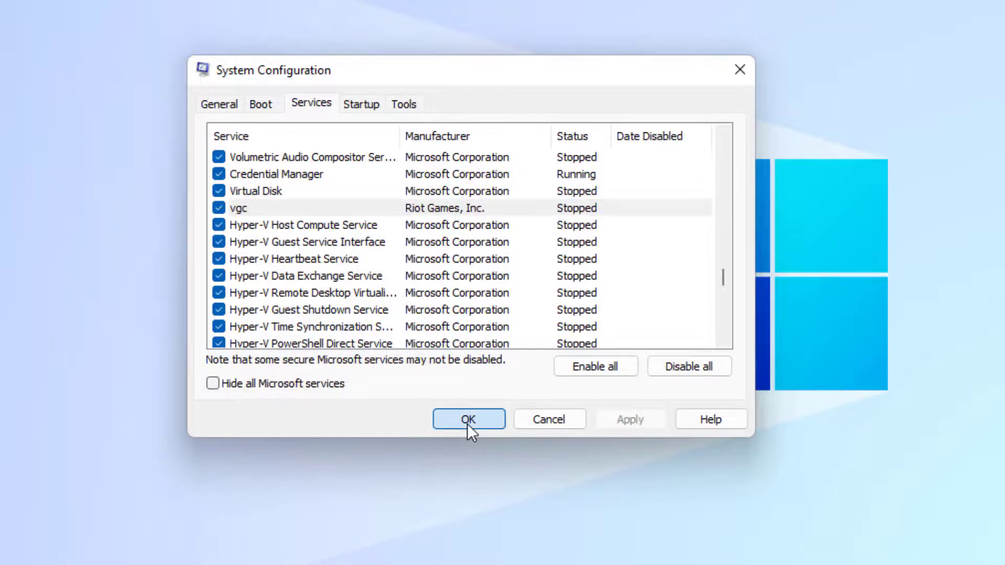
click(469, 419)
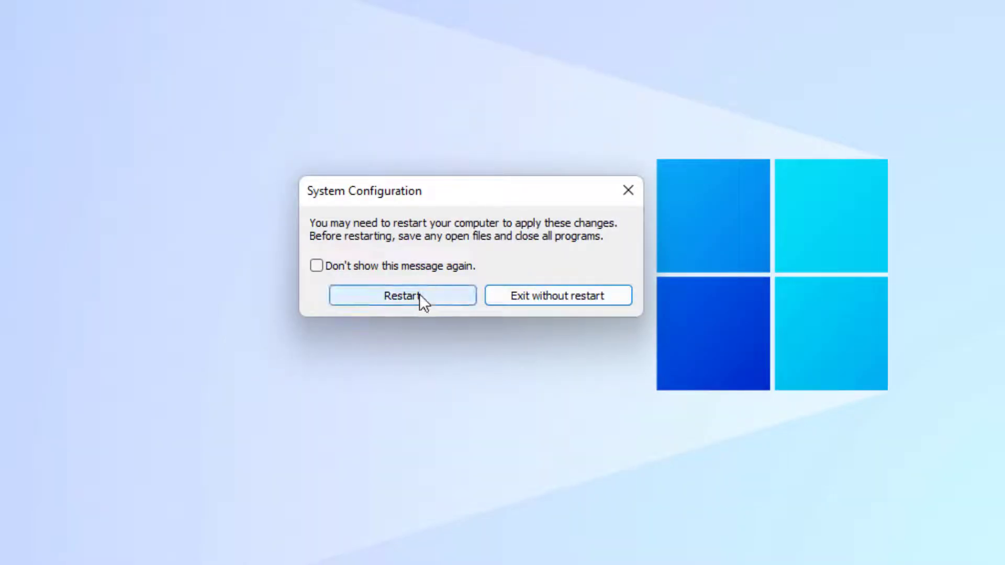